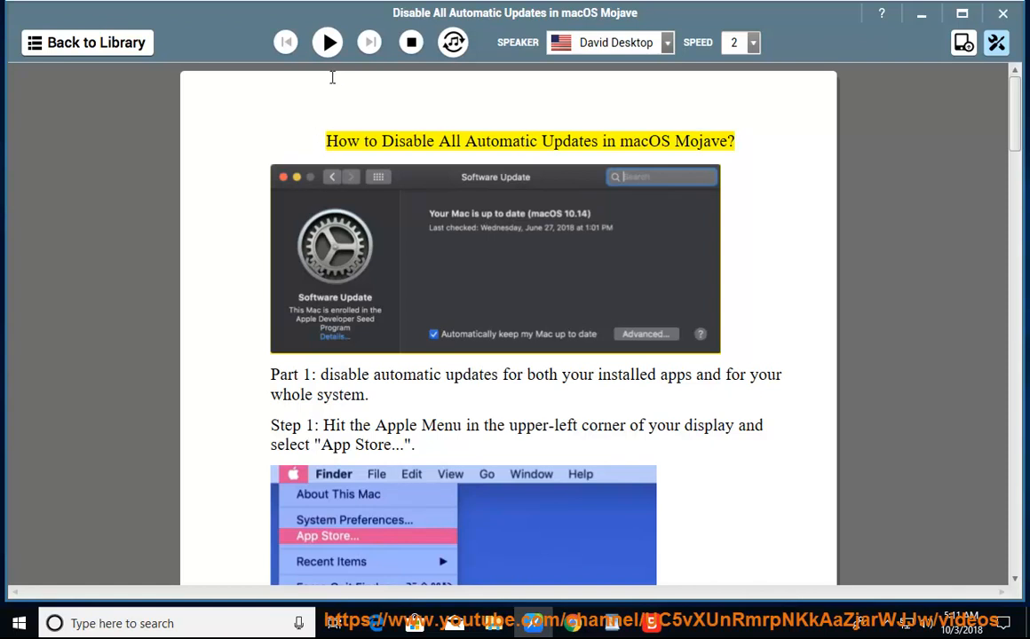
# Play the guide aloud from the start and follow along through Part 1, Steps 1 to 3.
pyautogui.click(326, 43)
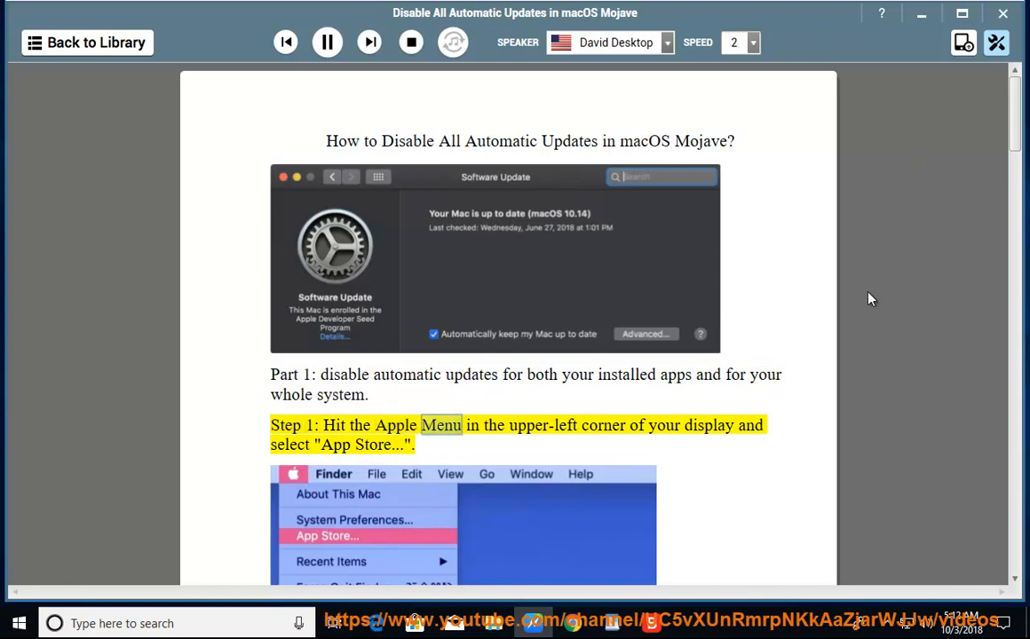
pyautogui.scroll(-3)
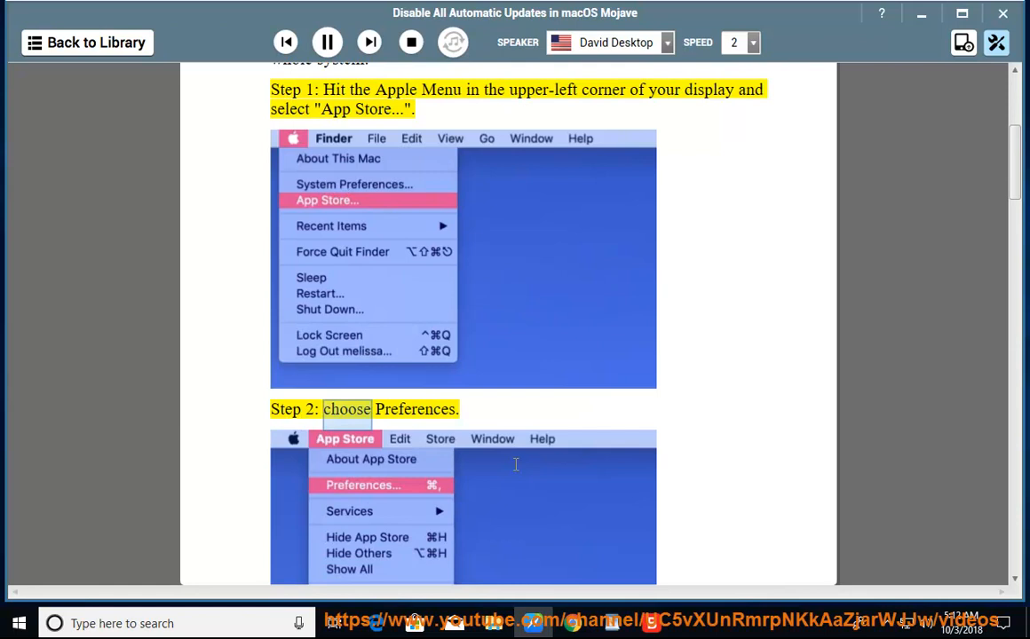
pyautogui.scroll(-3)
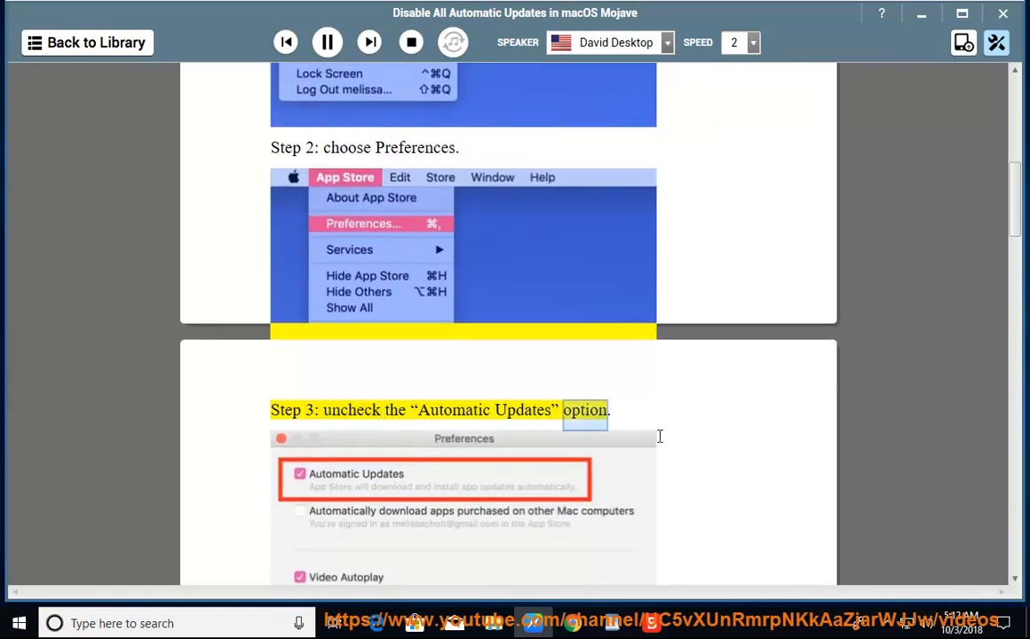
pyautogui.click(326, 42)
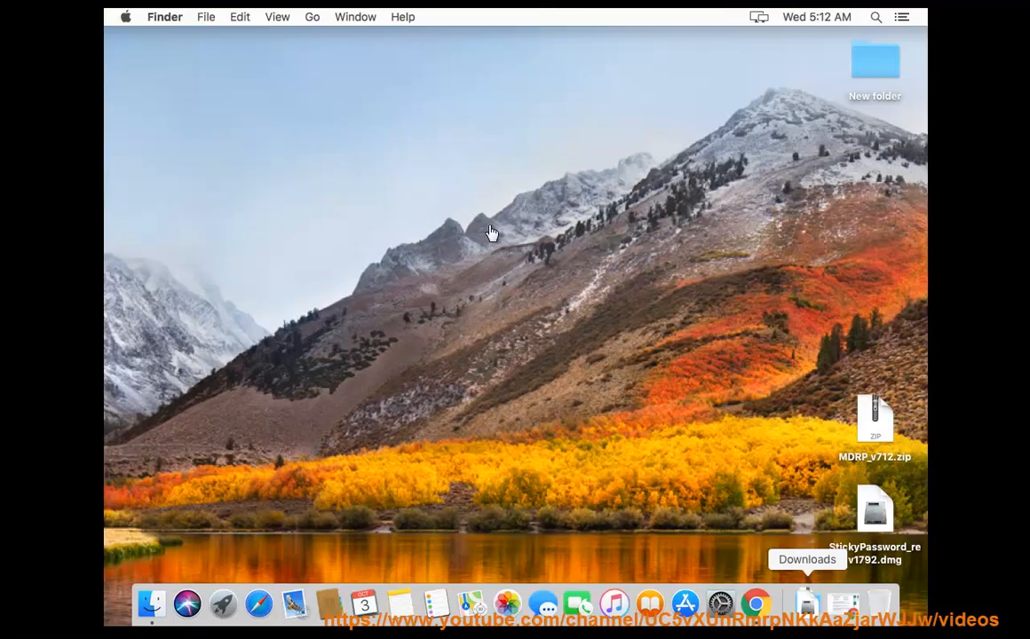
# Launch the App Store from the Dock and bring up its Preferences window.
pyautogui.click(125, 16)
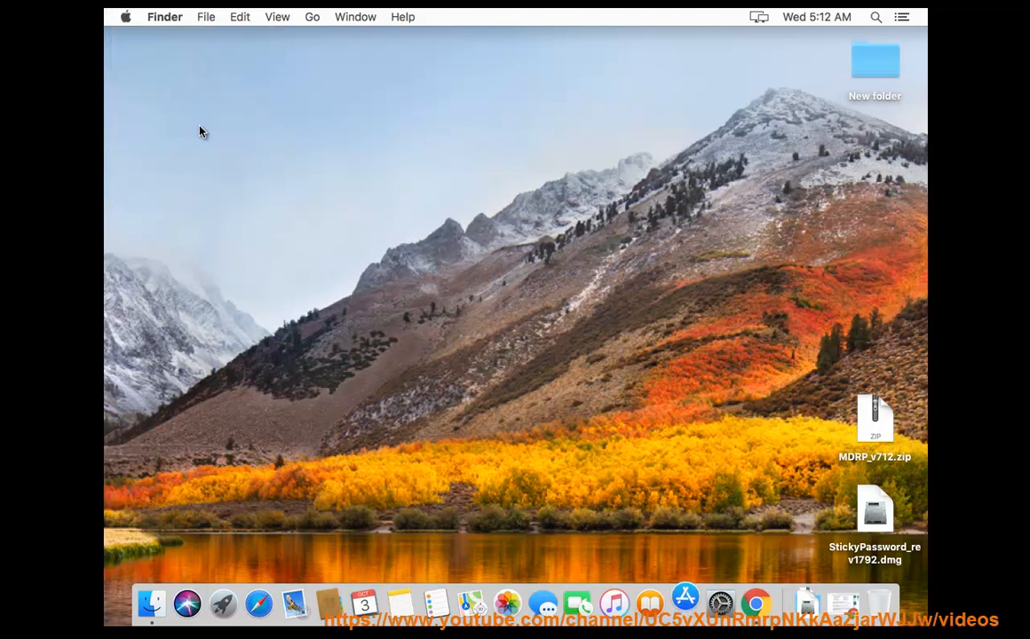
pyautogui.click(685, 603)
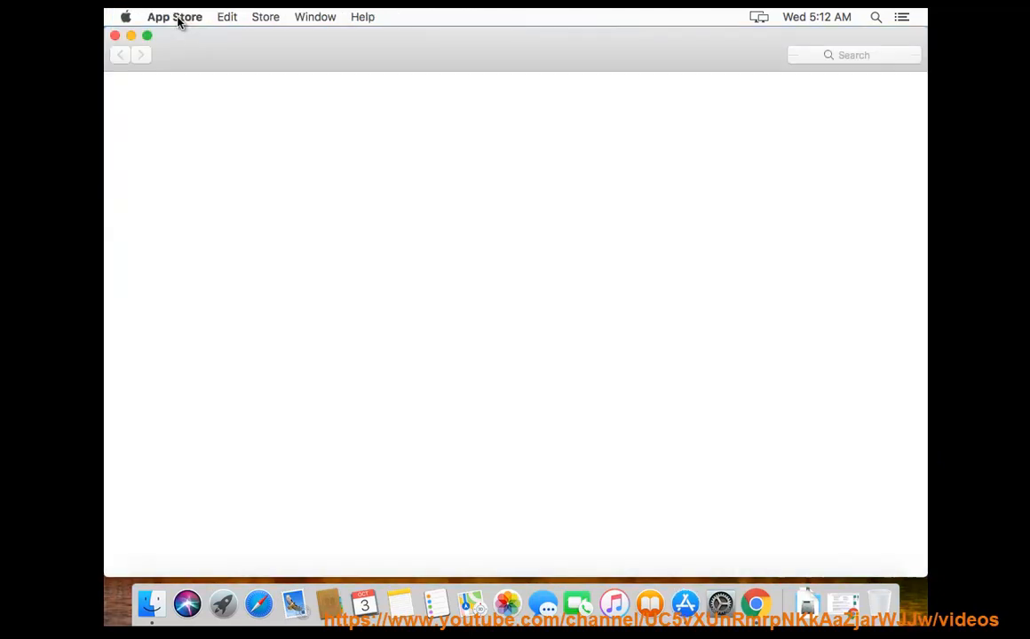
pyautogui.click(174, 16)
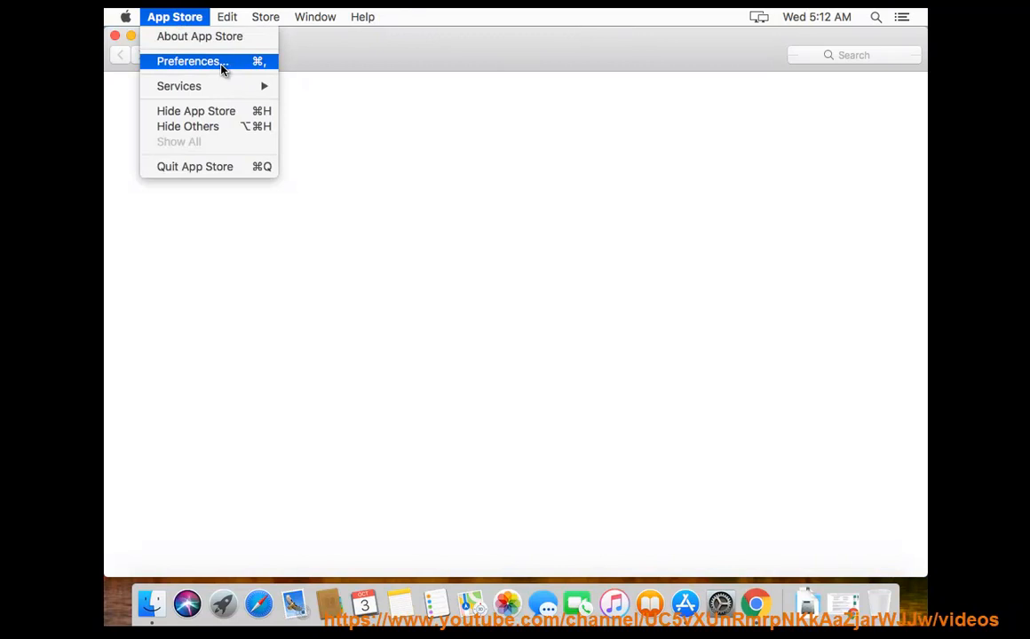
pyautogui.click(188, 61)
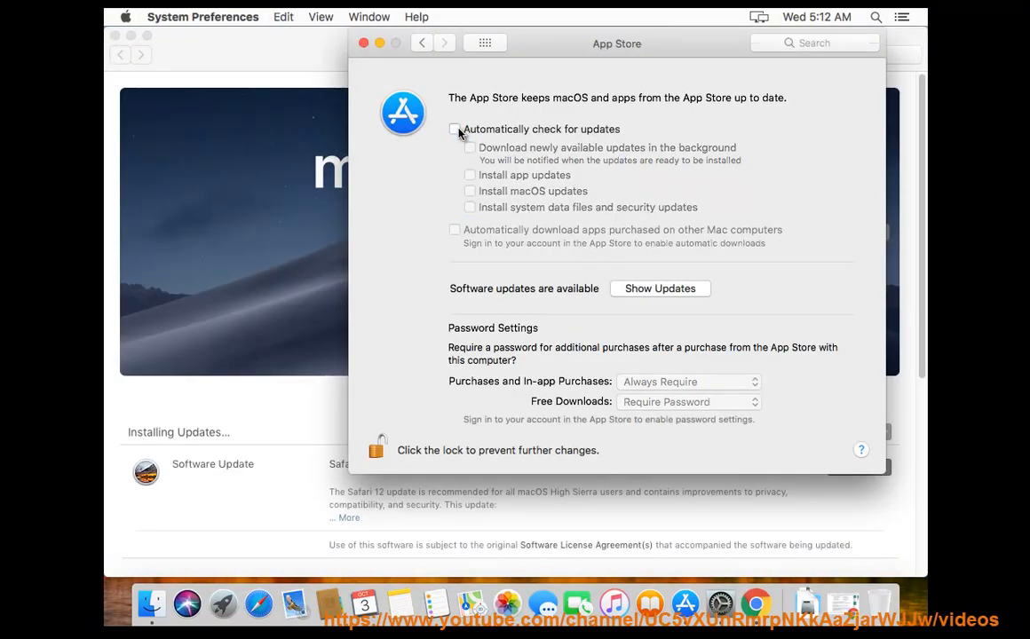
# Tick 'Automatically check for updates' so downloads and app, macOS and security updates are enabled.
pyautogui.click(455, 128)
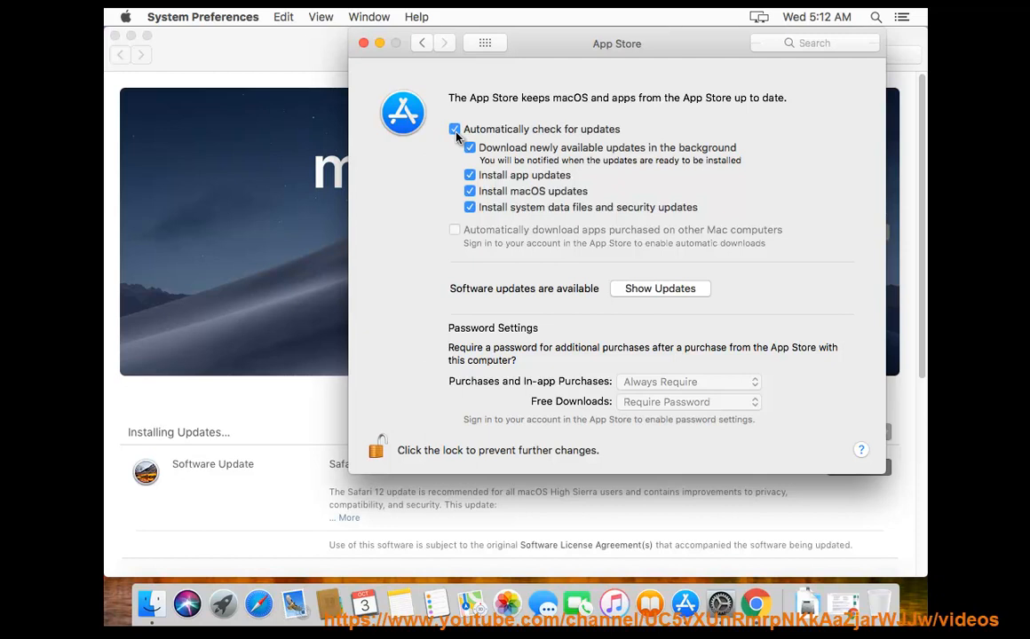
pyautogui.click(455, 128)
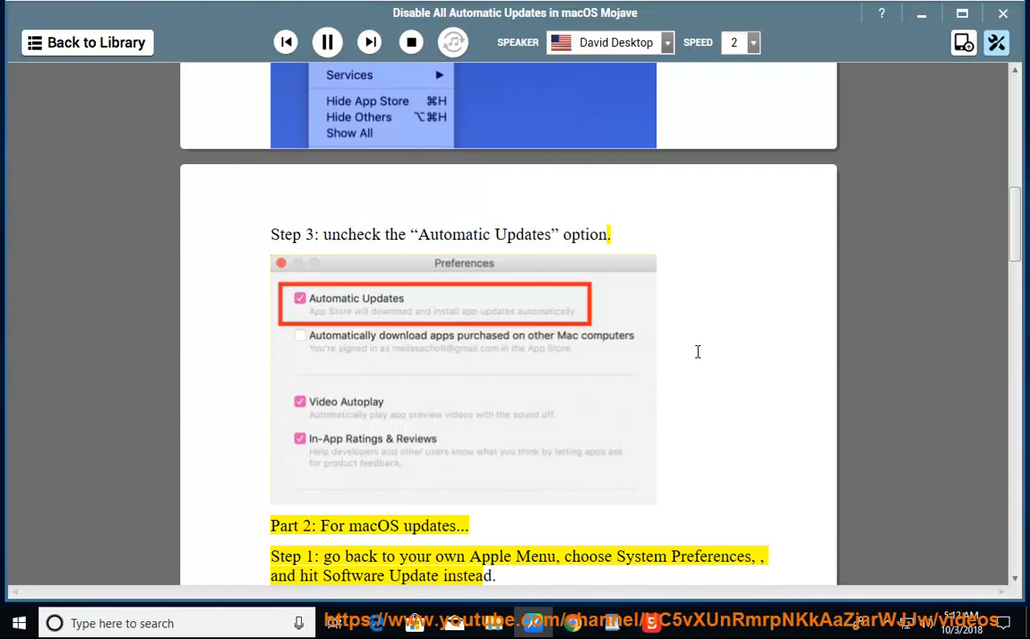
# Resume playback and follow the reading through Part 2, Steps 1 to 4 on customizing Mojave updates.
pyautogui.doubleClick(536, 555)
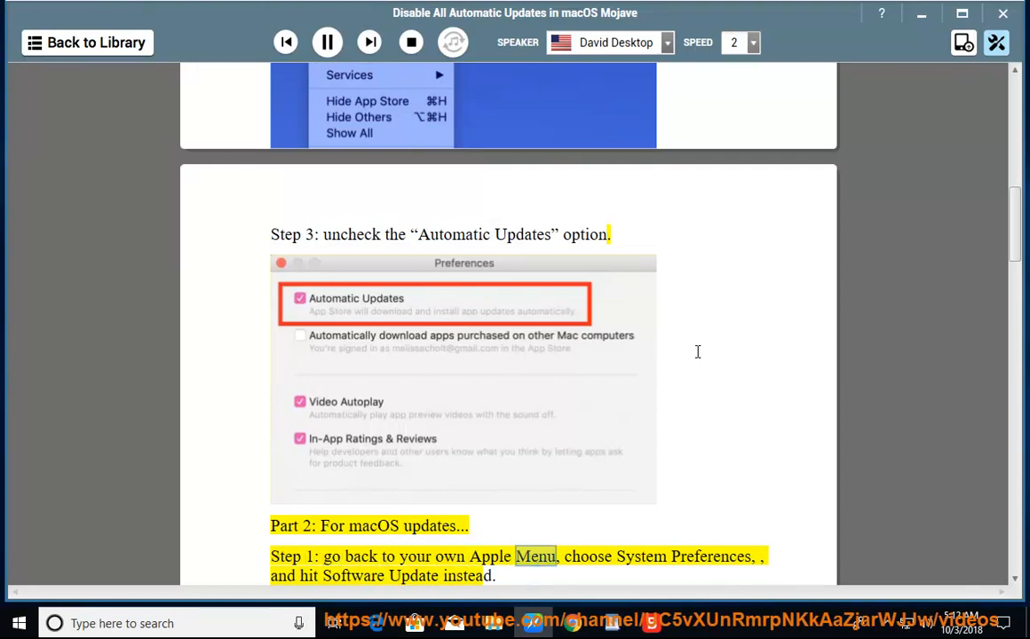
pyautogui.scroll(-3)
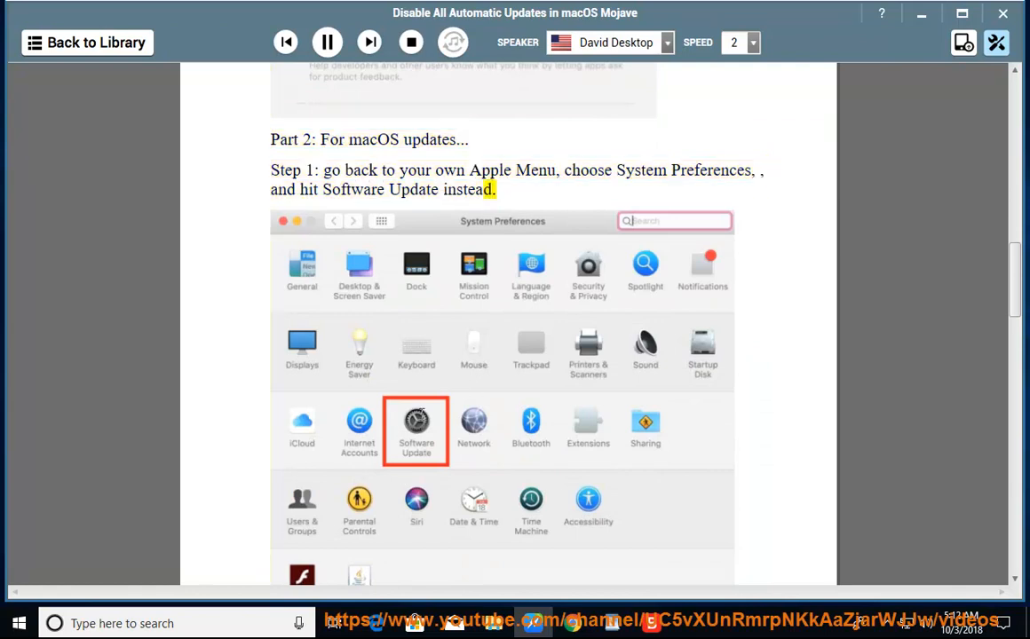
pyautogui.scroll(-3)
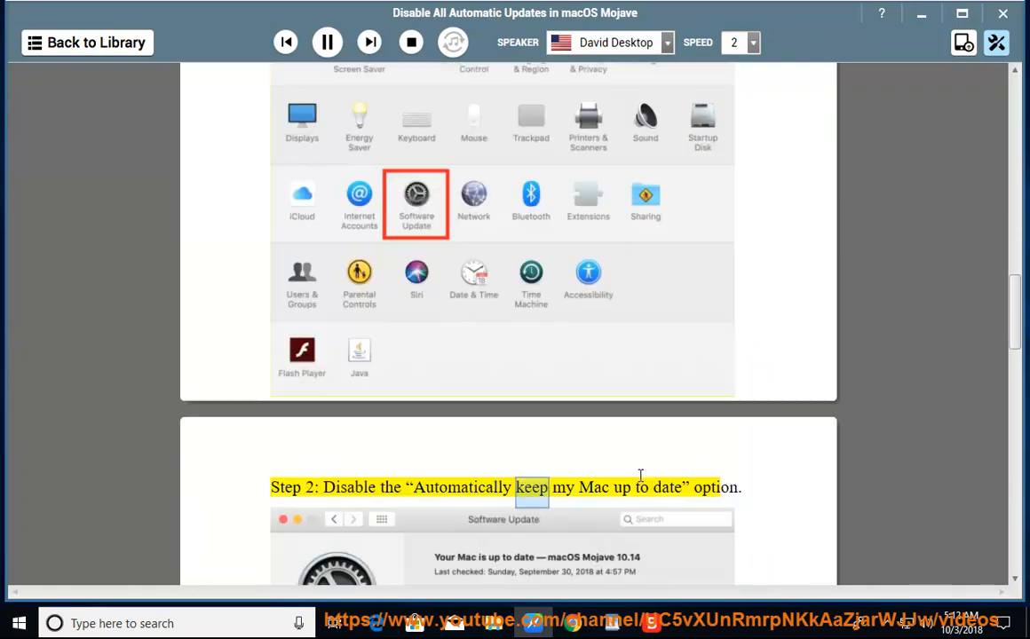
pyautogui.scroll(-3)
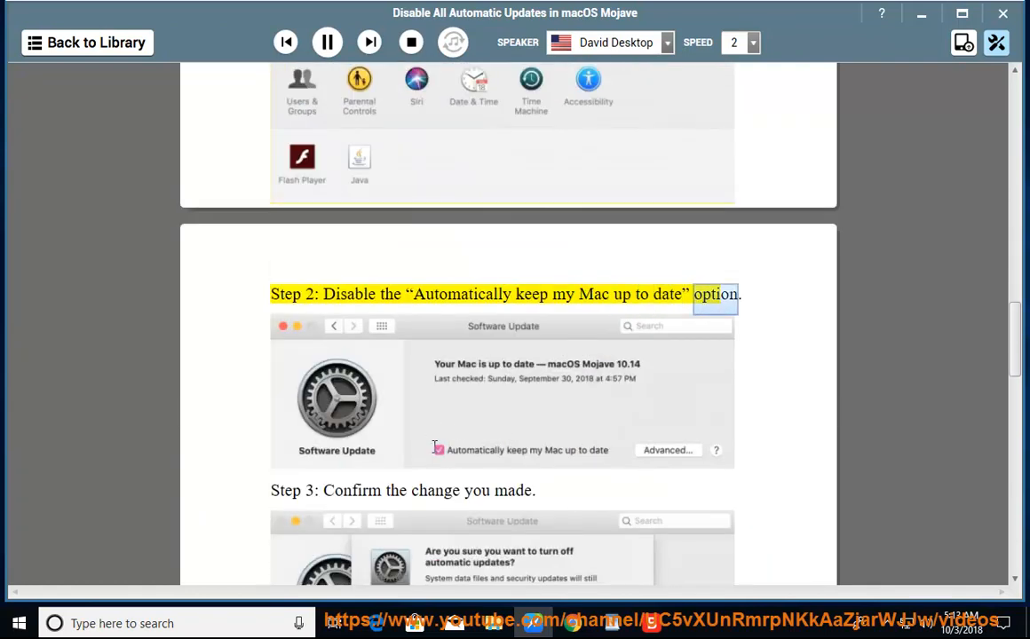
pyautogui.scroll(-3)
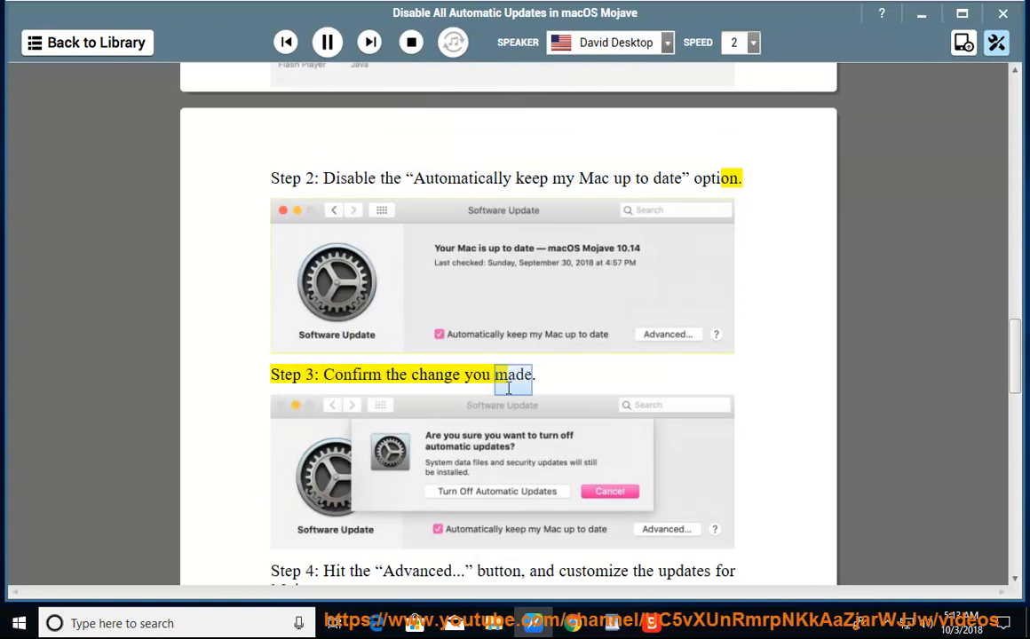
pyautogui.scroll(-3)
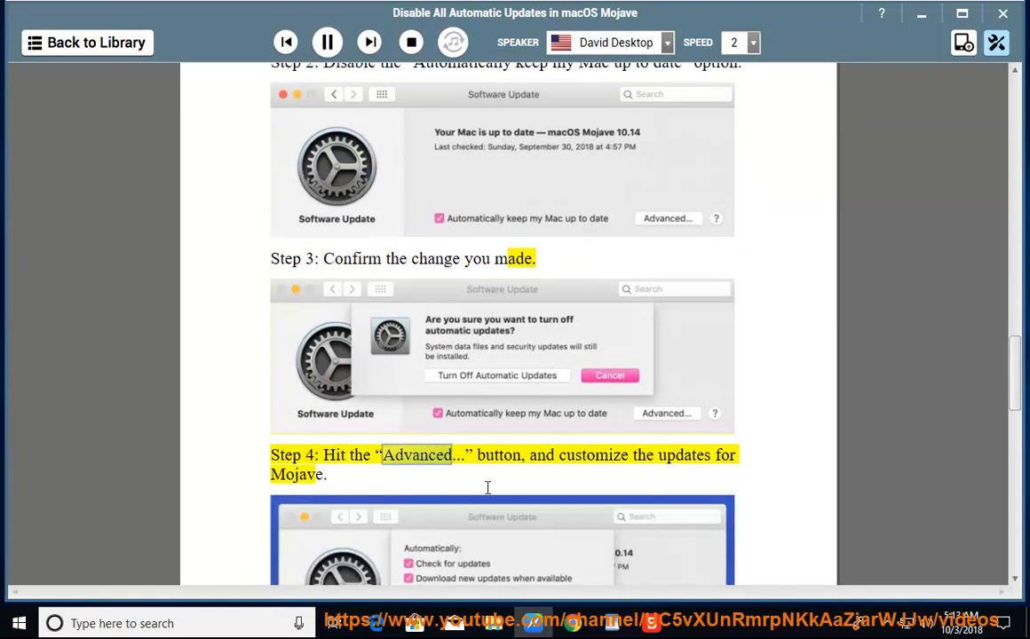
pyautogui.scroll(-3)
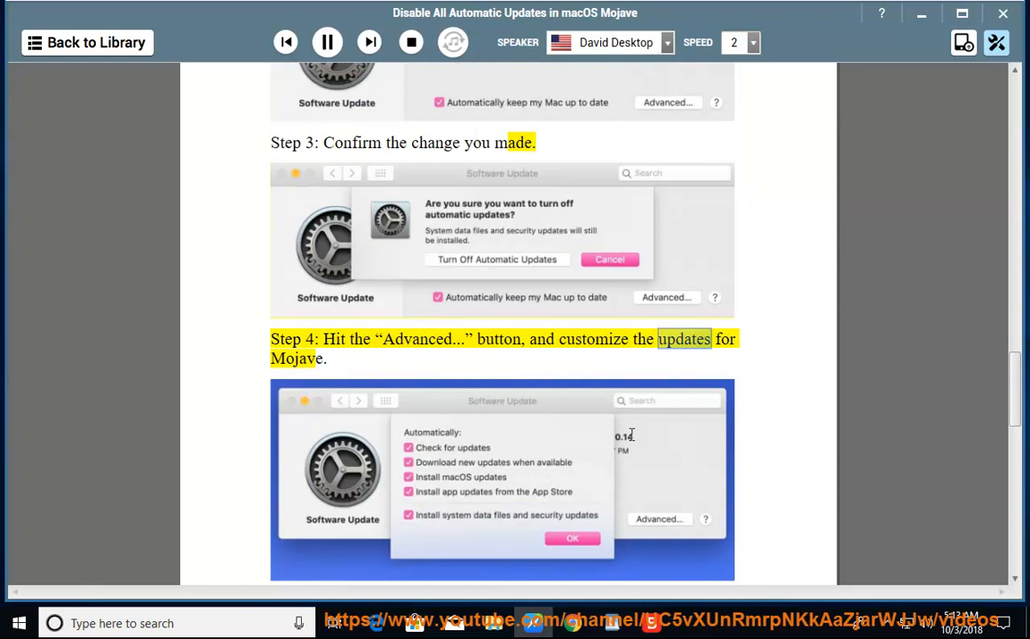